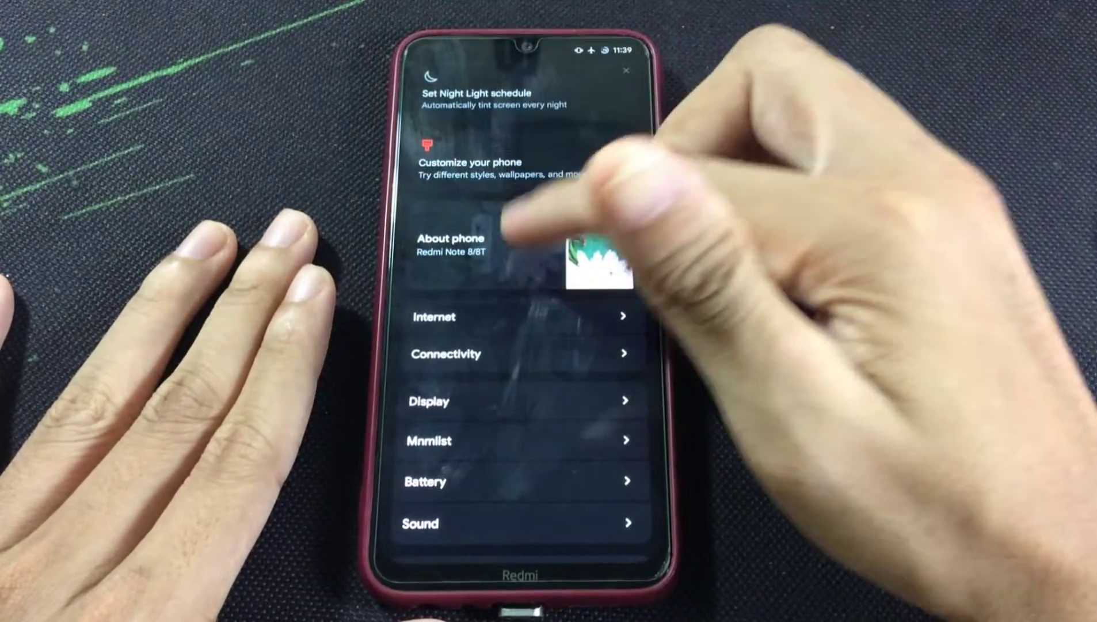
- View the About phone page, scrolling to the build number and back up
click(452, 238)
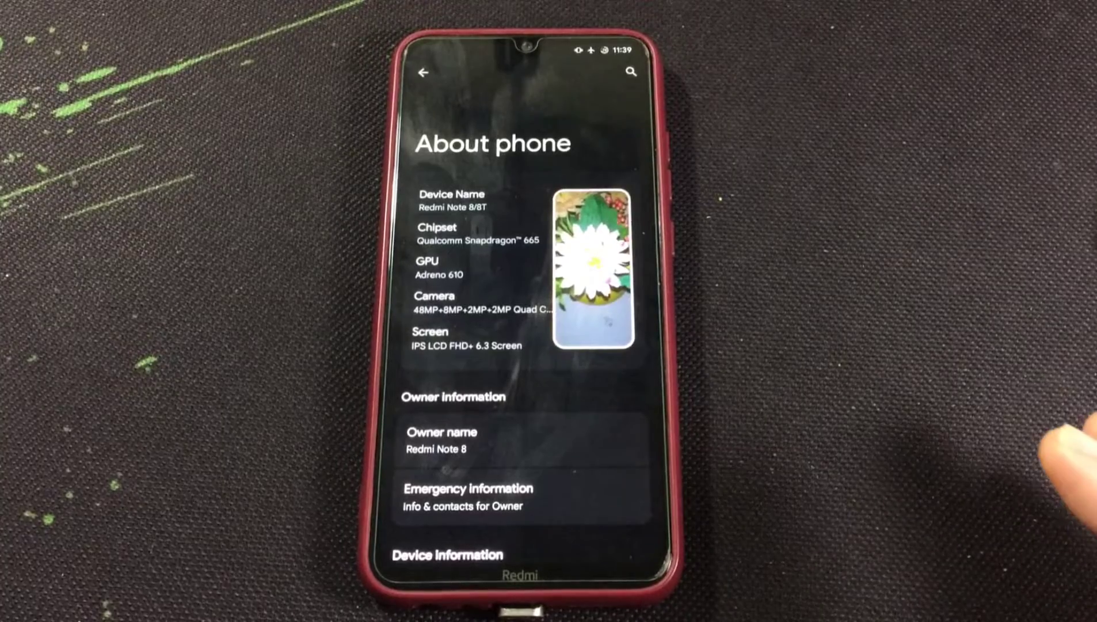
scroll(down, 3)
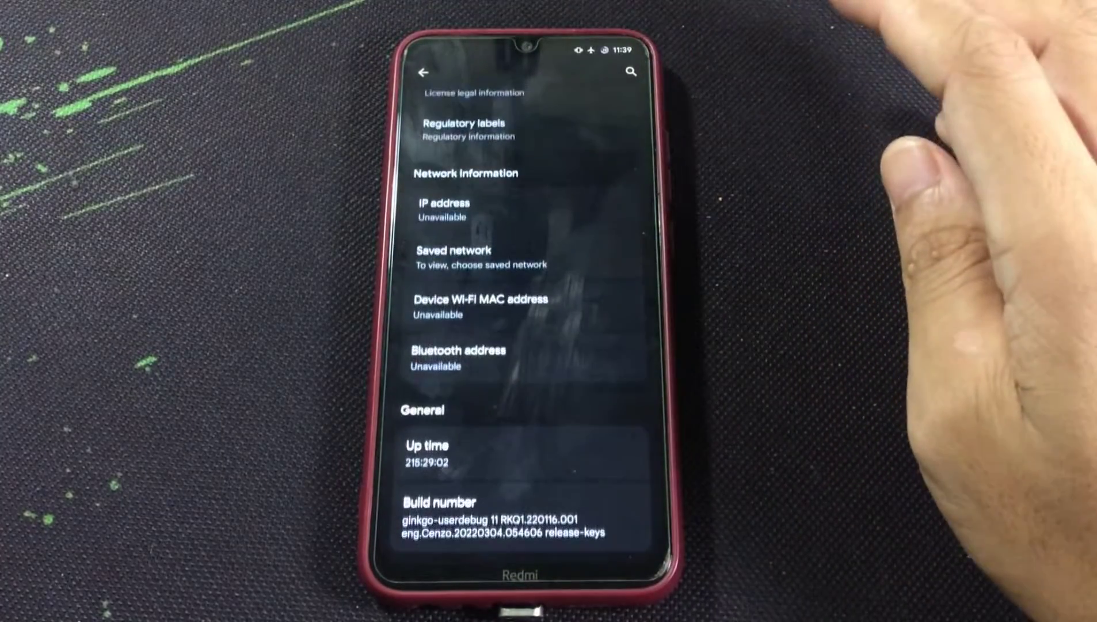
scroll(up, 3)
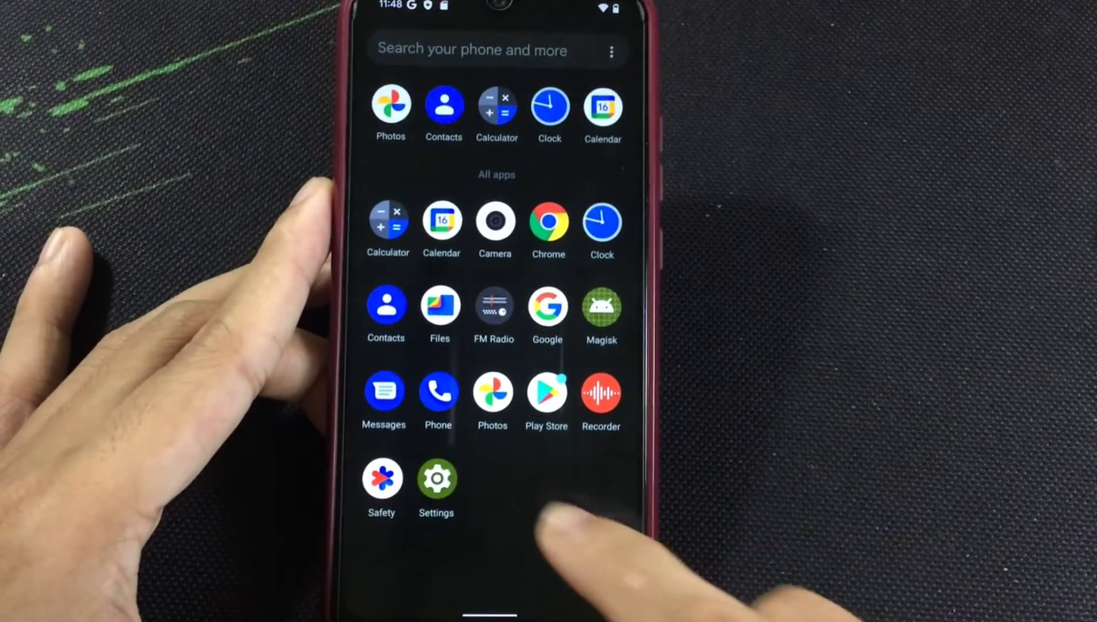
- Check About phone for Model Redmi Note 8 and Android 12, then return to the settings list
click(436, 481)
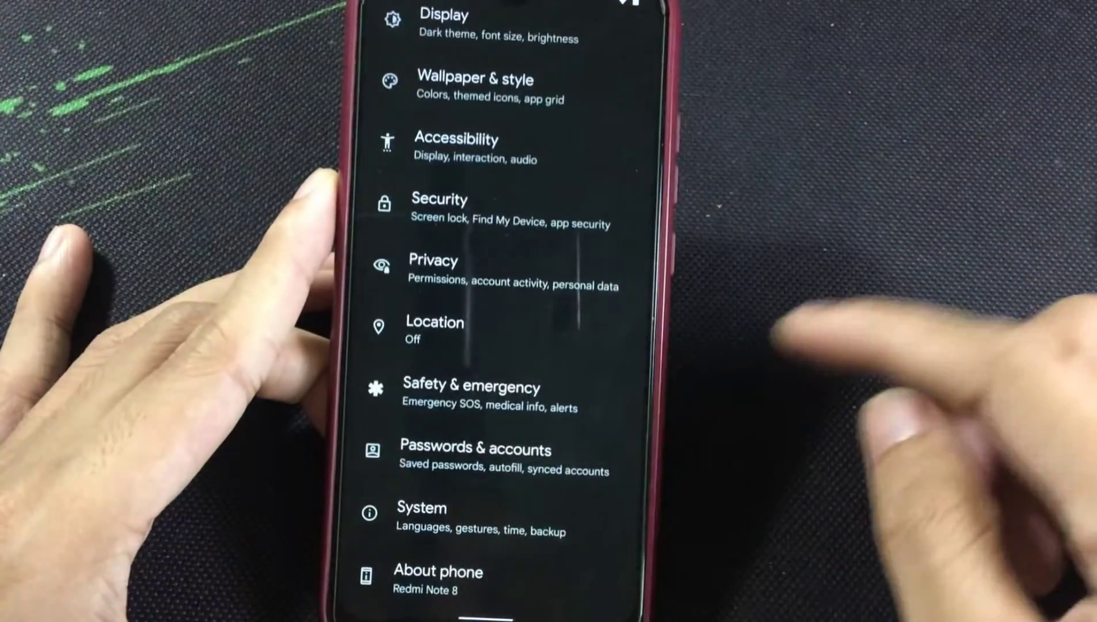
click(439, 572)
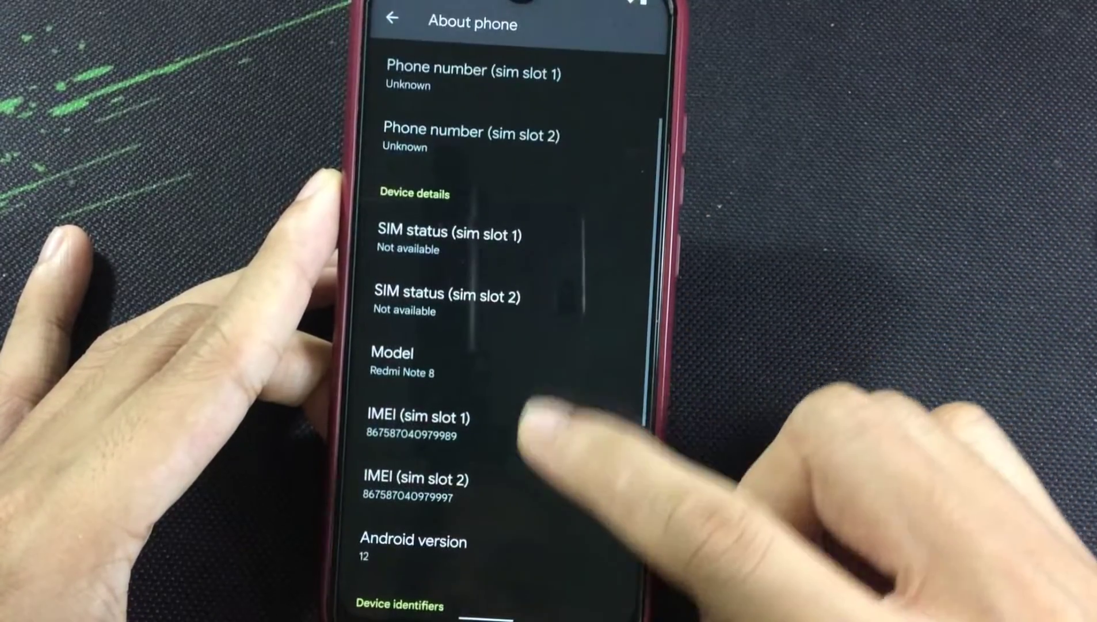
click(413, 540)
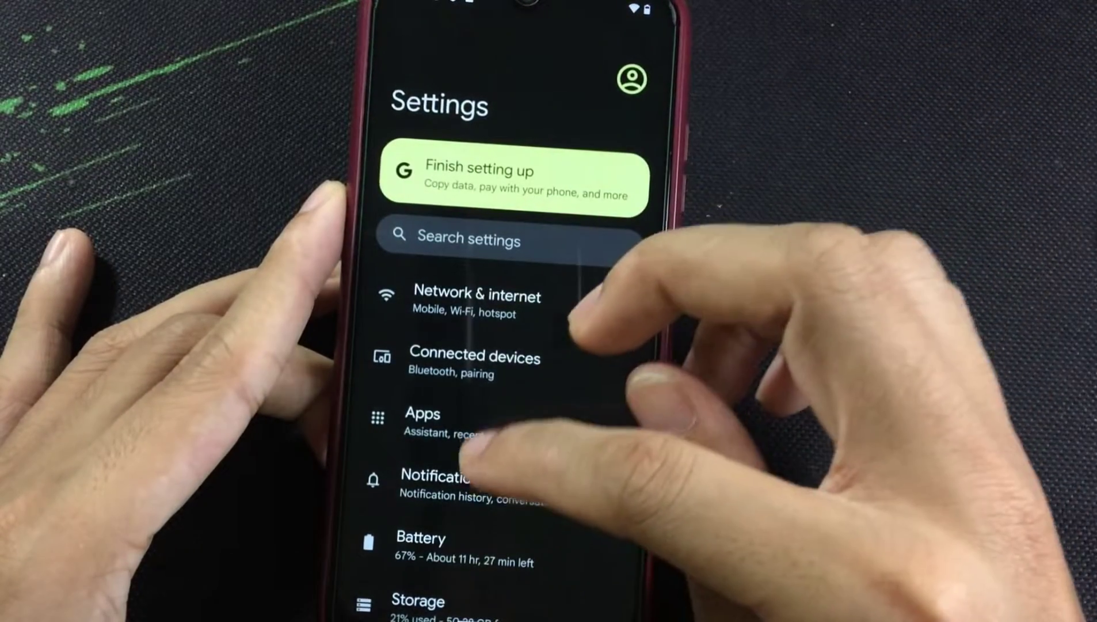
- Peek at Security's screen lock choices without picking one, heading on to Xiaomi Parts
click(474, 364)
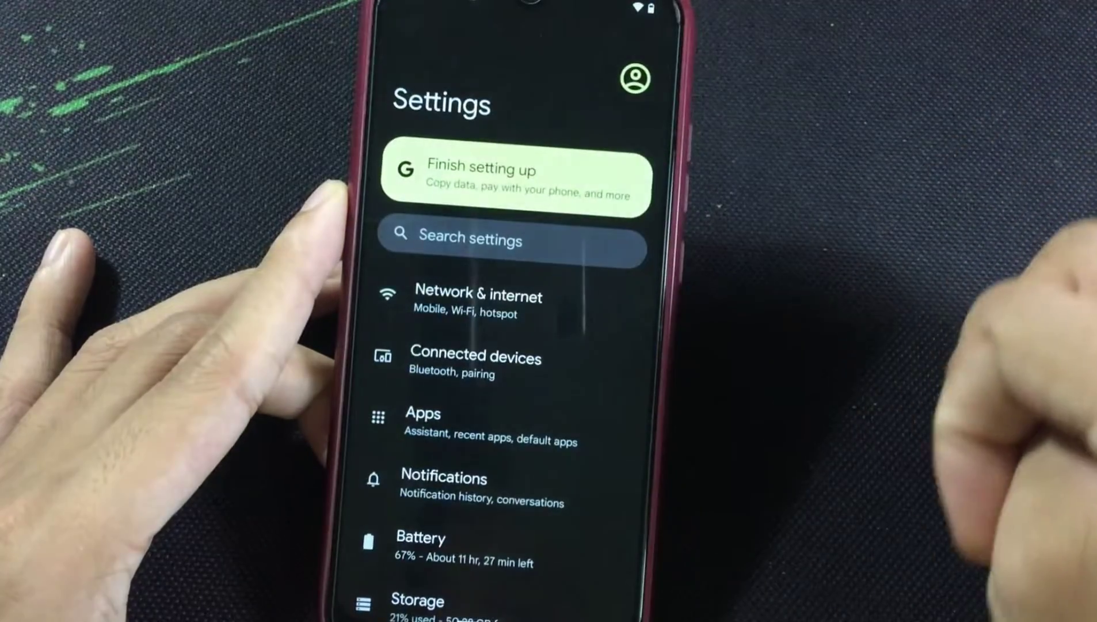
scroll(up, 3)
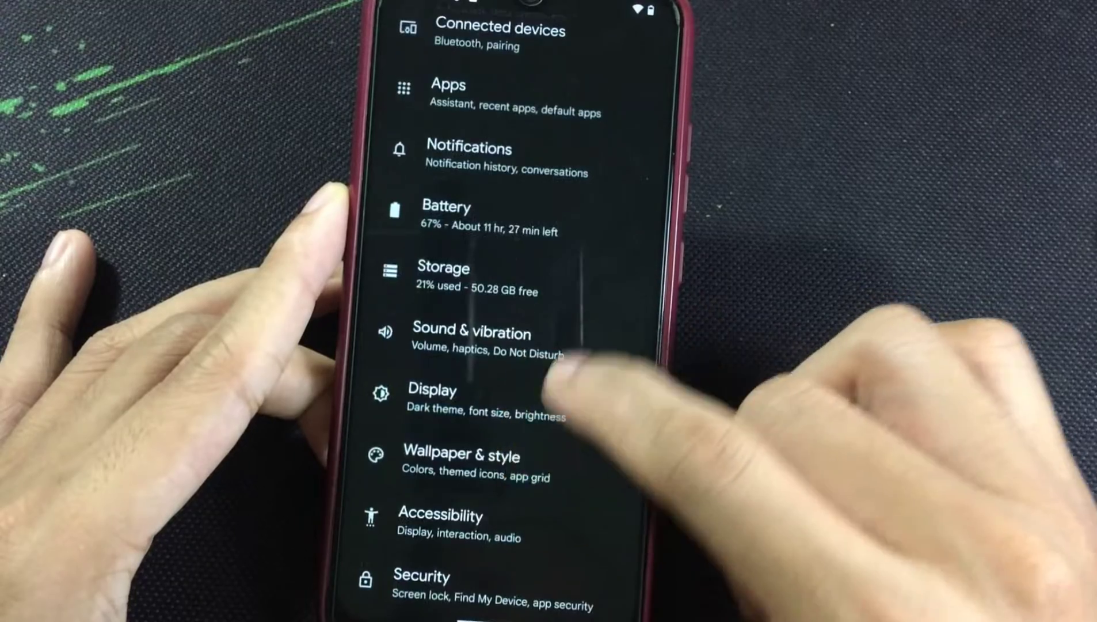
scroll(up, 3)
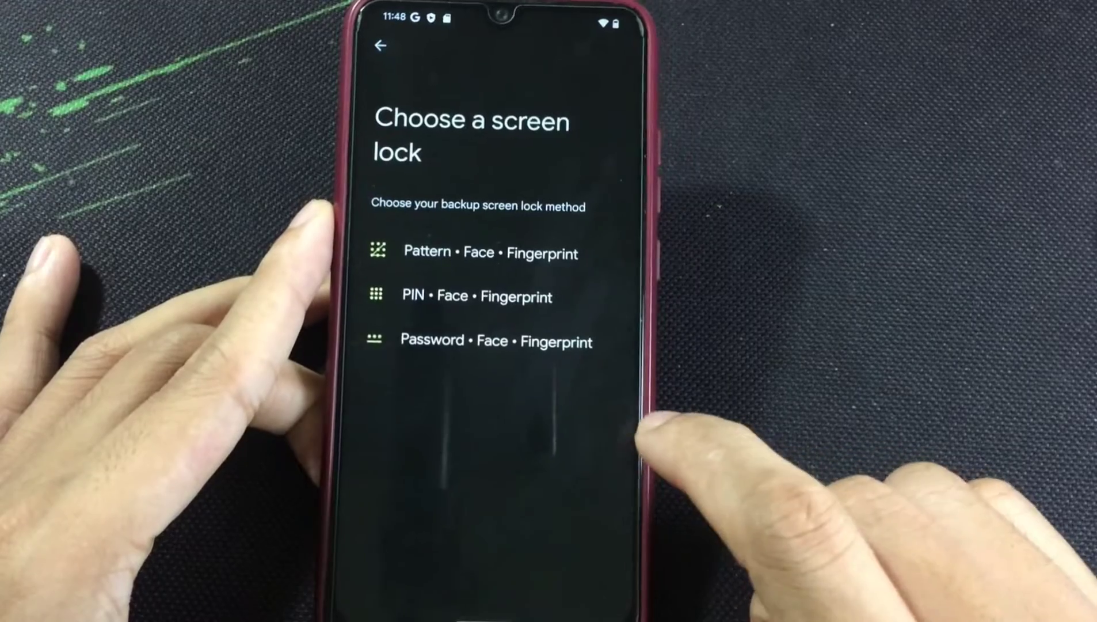
click(382, 44)
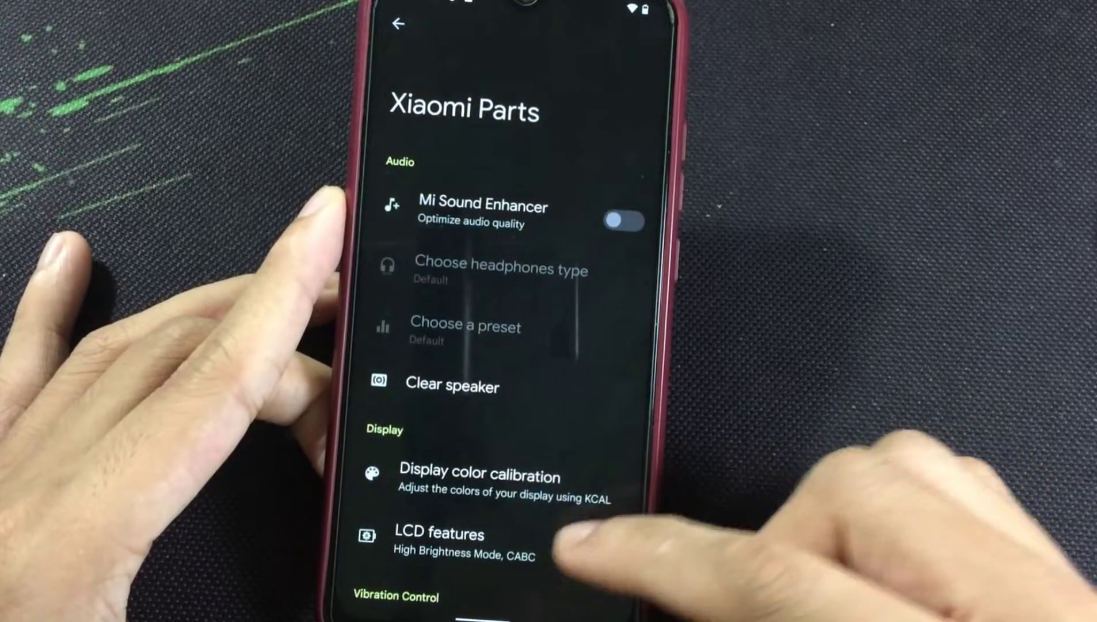
- Review the KCAL display colour calibration with its RGB sliders, then back out to System
scroll(up, 3)
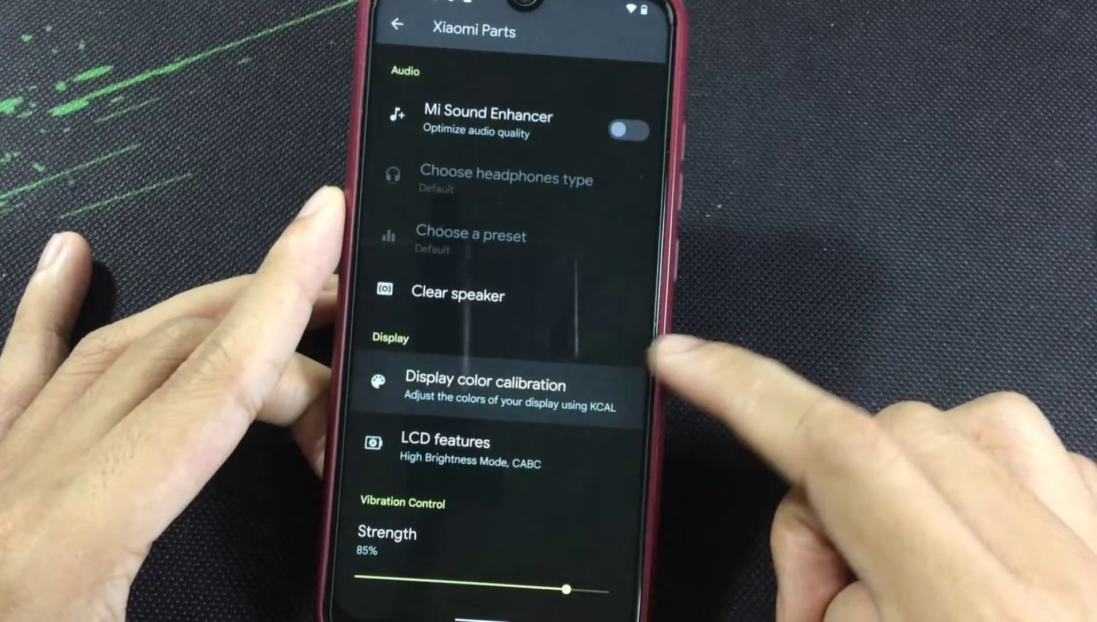
click(490, 384)
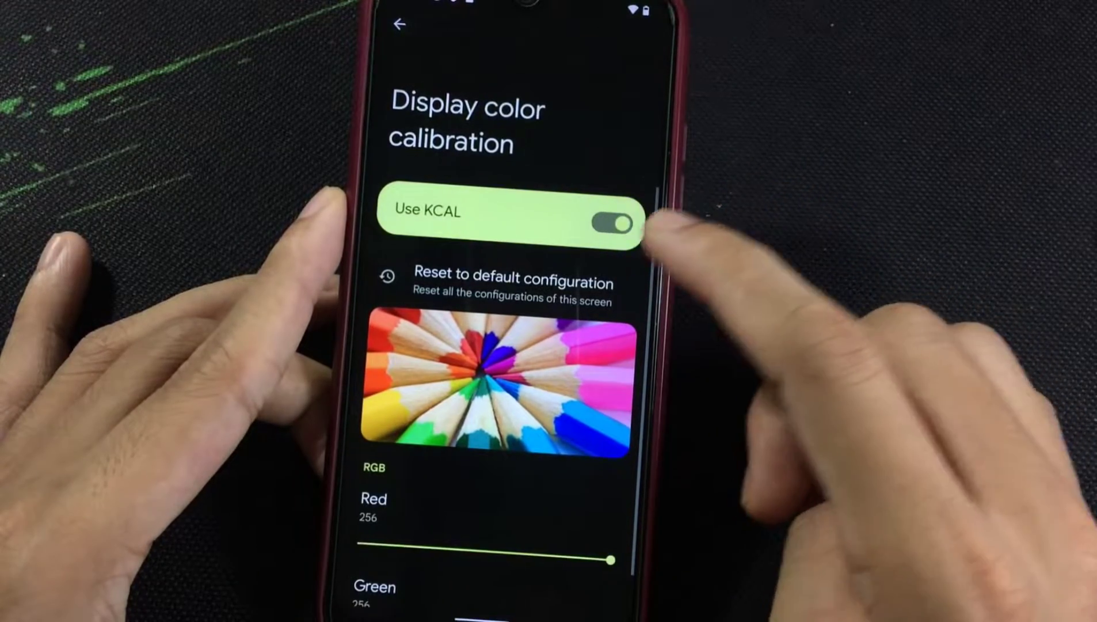
scroll(down, 3)
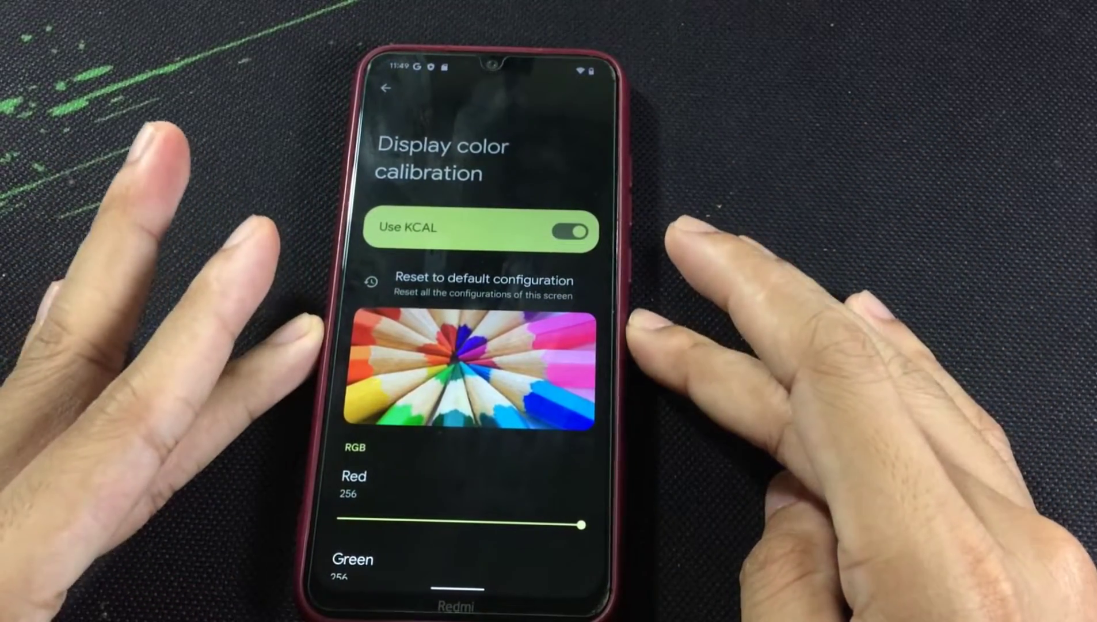
click(385, 89)
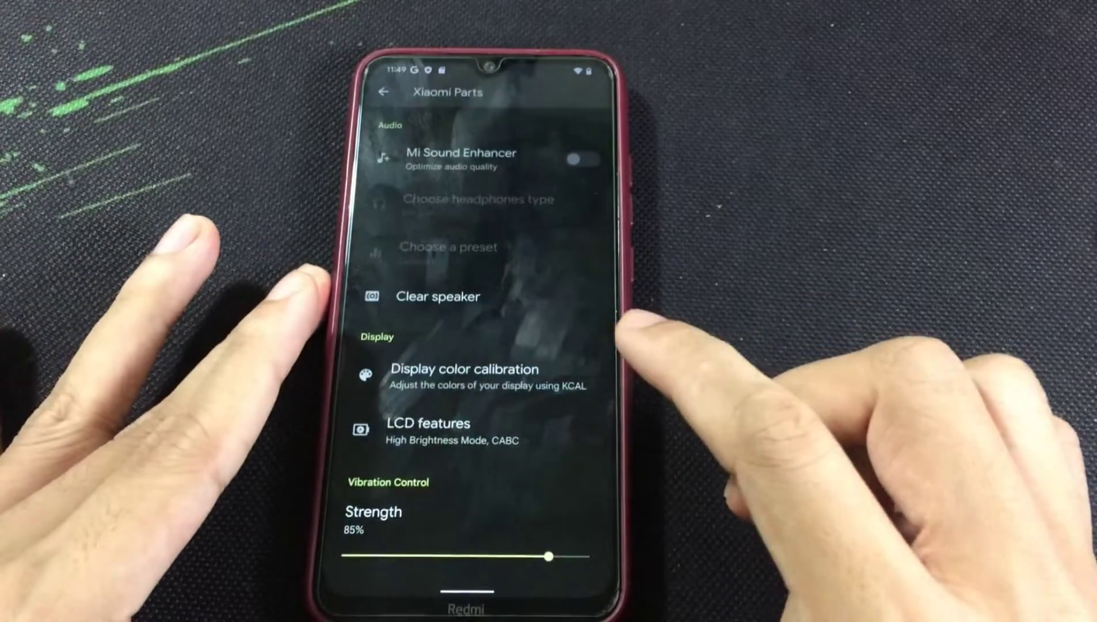
scroll(down, 3)
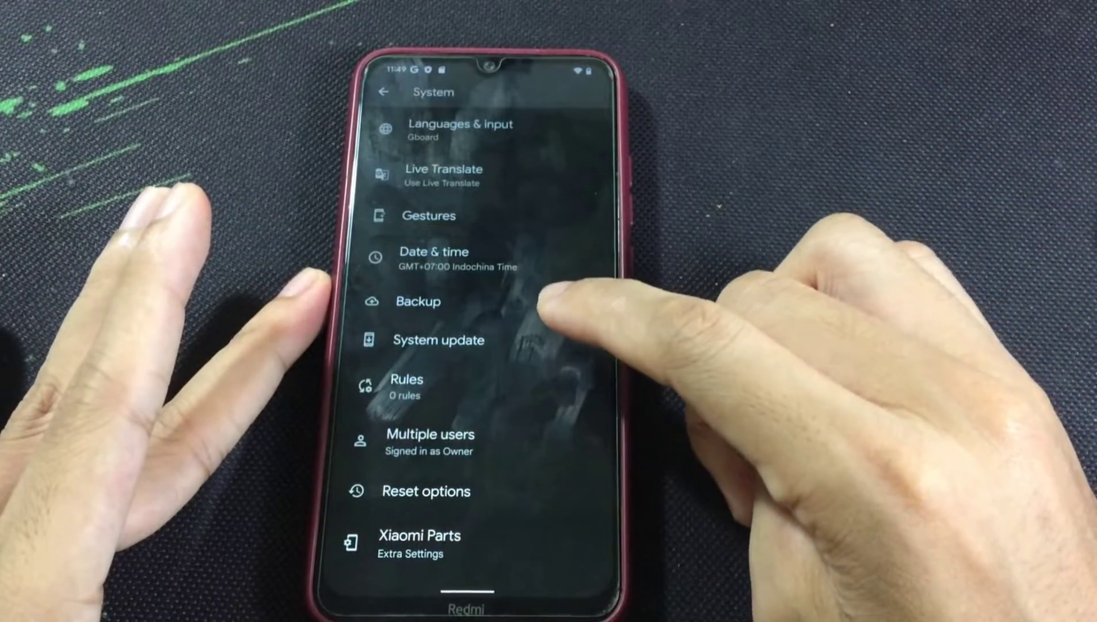
- Review the Gestures options under System and return to the main Settings page
scroll(down, 3)
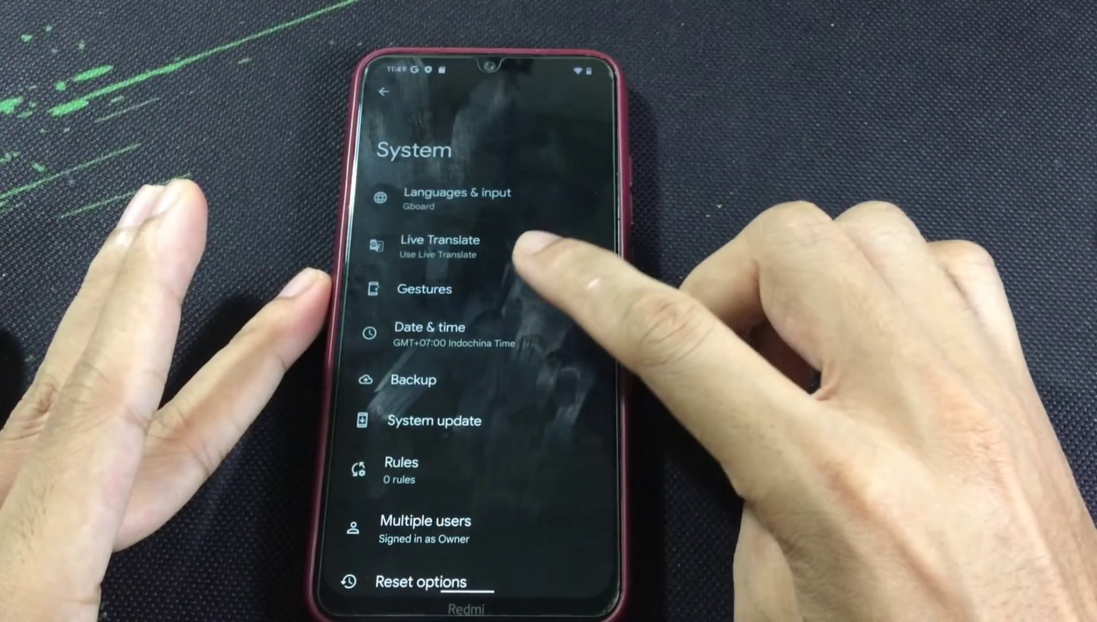
click(425, 289)
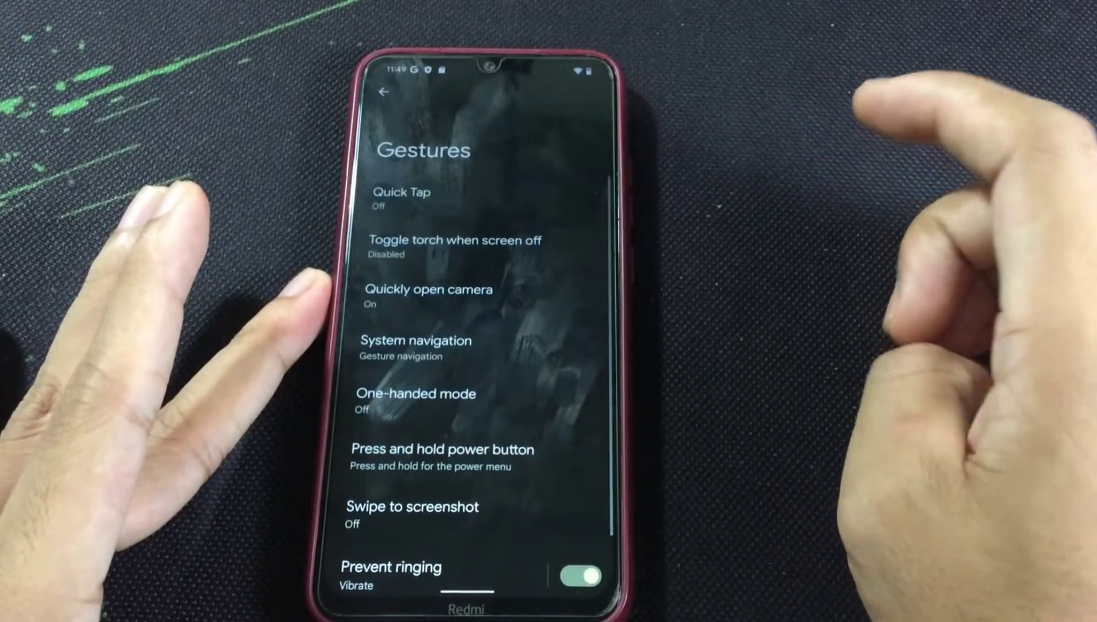
click(401, 199)
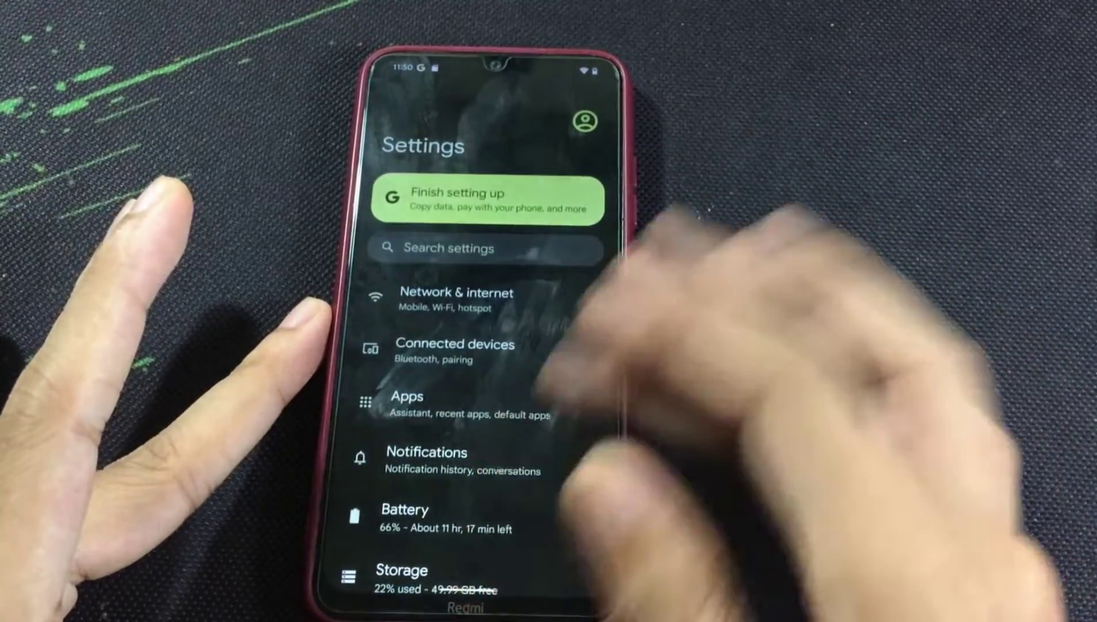
- Reopen Settings from the app drawer and scroll System down to Xiaomi Parts
scroll(down, 3)
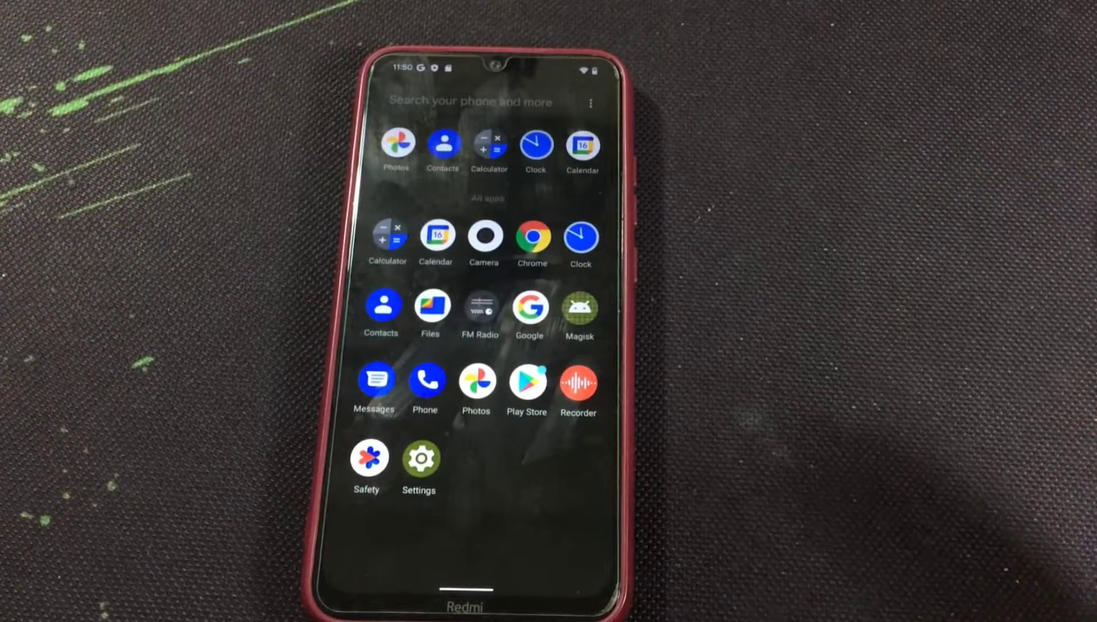
click(418, 460)
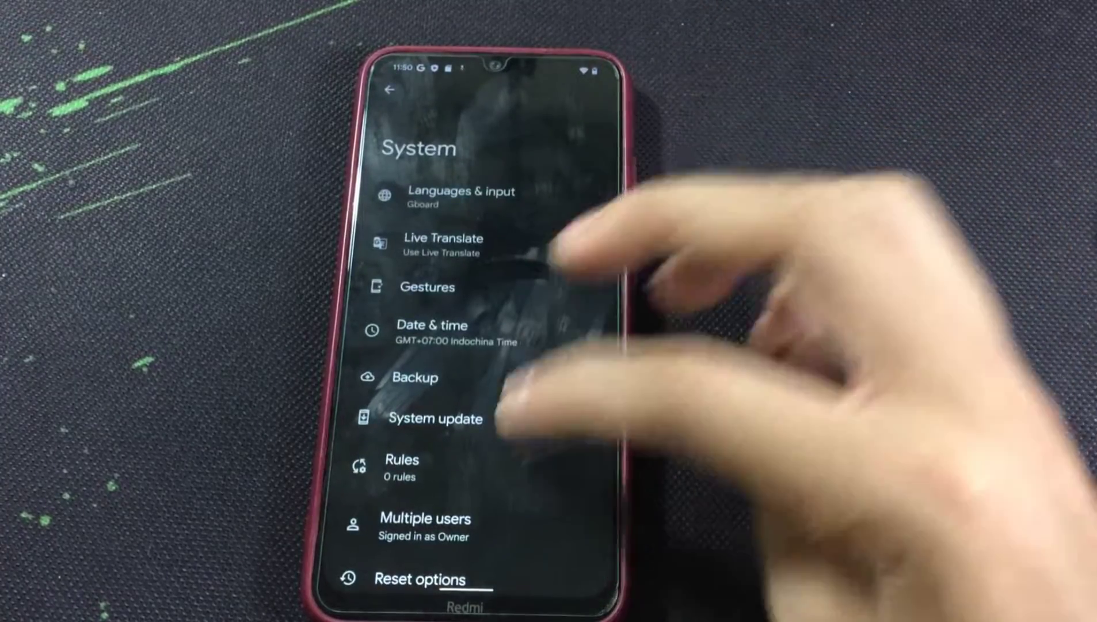
scroll(up, 3)
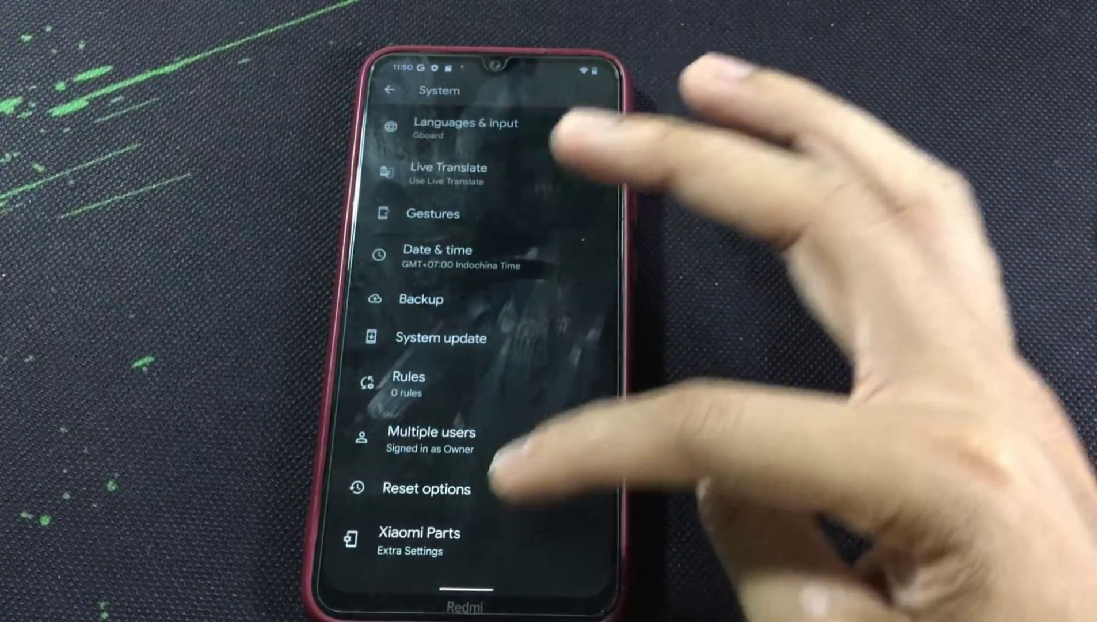